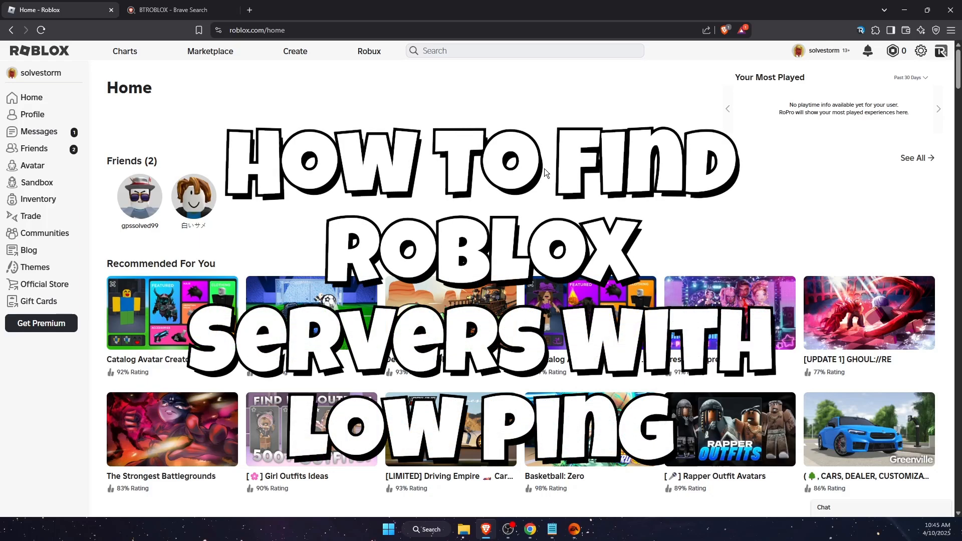
mouse_move(438, 177)
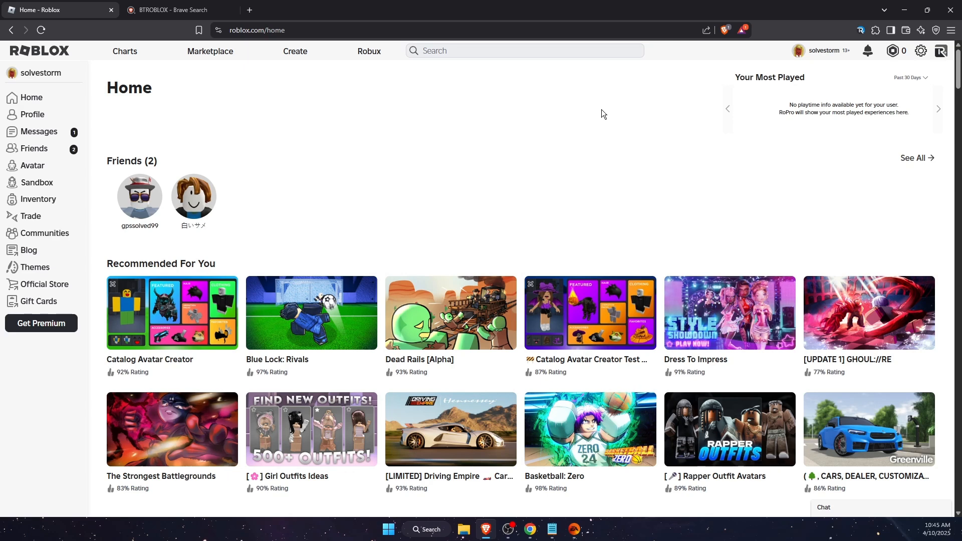
mouse_move(422, 253)
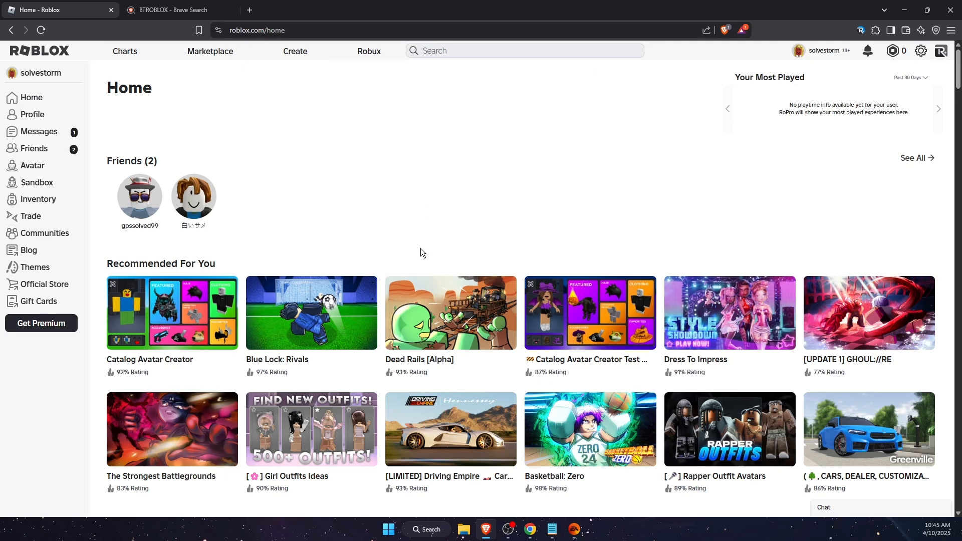
mouse_move(203, 83)
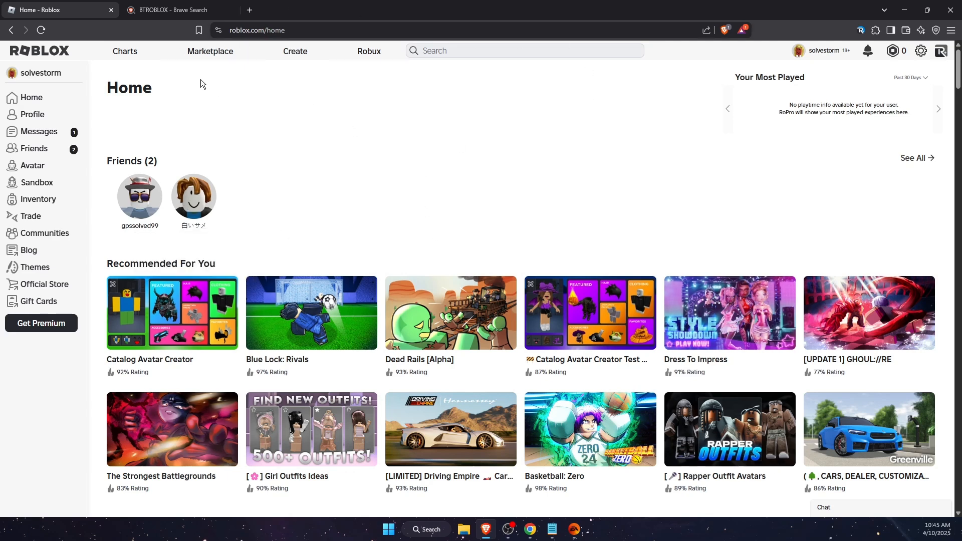
Open the 'BTRoblox - Making Roblox Better' Chrome Web Store result from the BTROBLOX search.
left_click(179, 10)
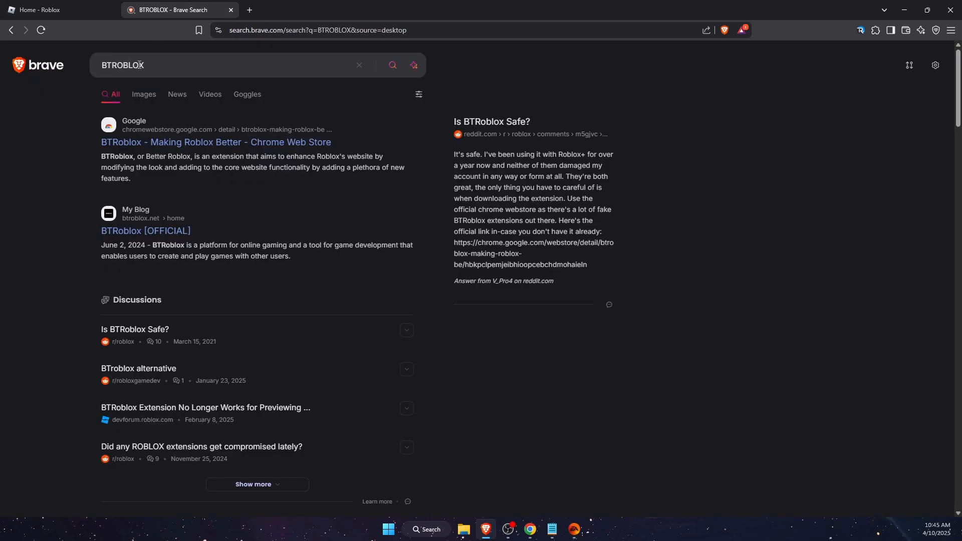
mouse_move(133, 138)
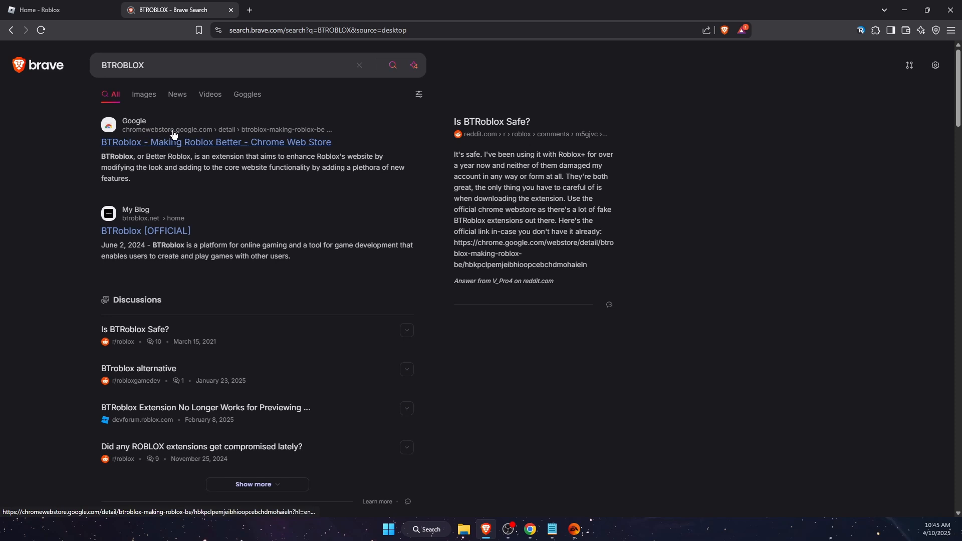
left_click(217, 141)
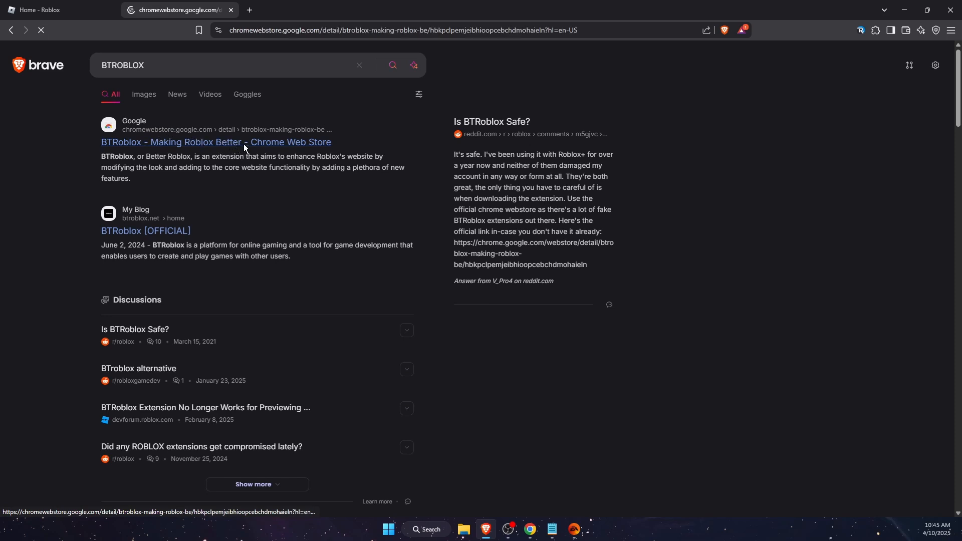
left_click(217, 141)
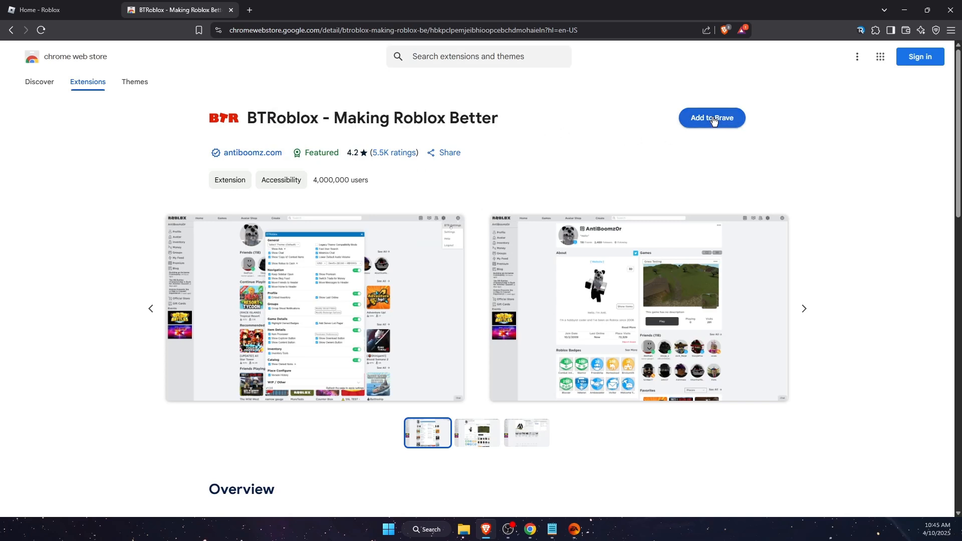
Add the BTRoblox extension to Brave from its store page.
left_click(712, 119)
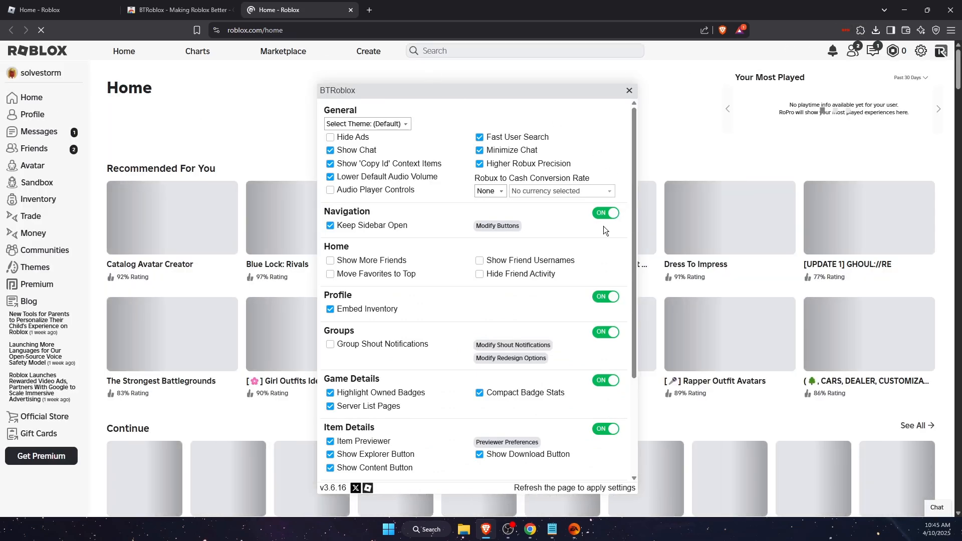
Close the BTRoblox settings panel and open Blue Lock: Rivals from Recommended For You.
scroll("down", 3)
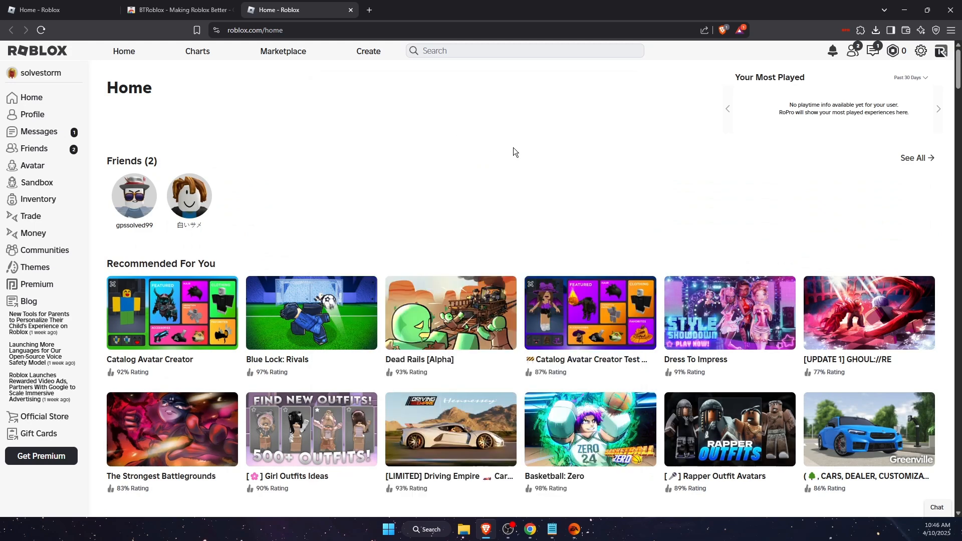
left_click(189, 197)
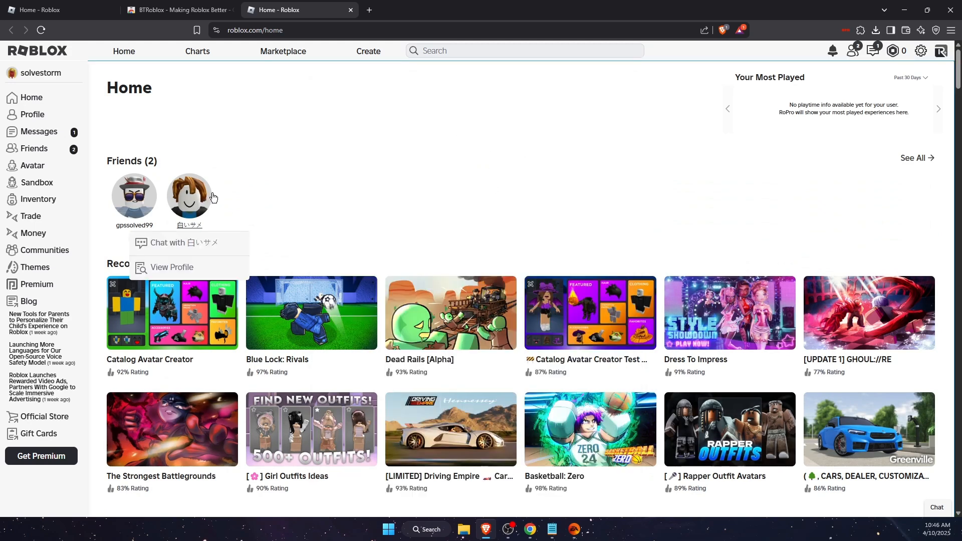
left_click(310, 313)
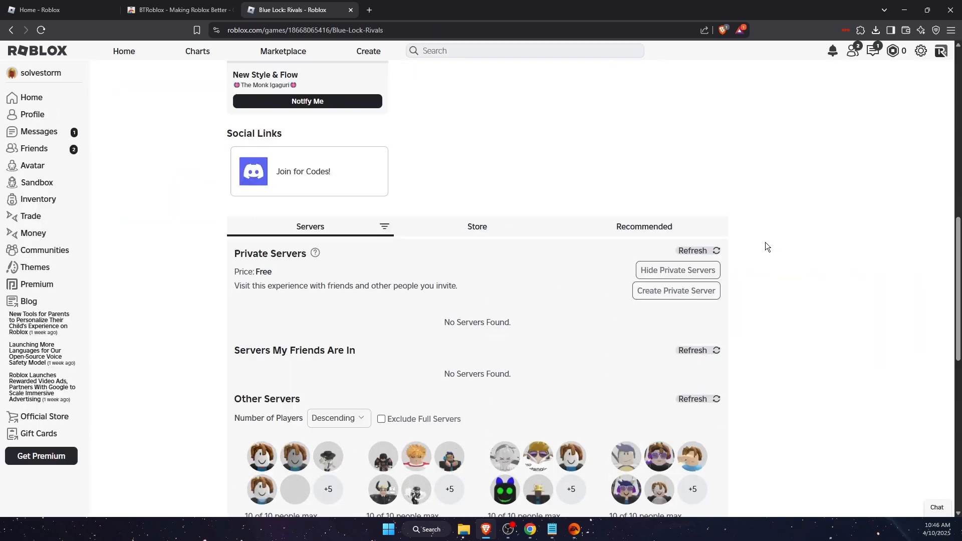
Scroll the game page down to the Other Servers section showing each server's ping.
scroll("down", 3)
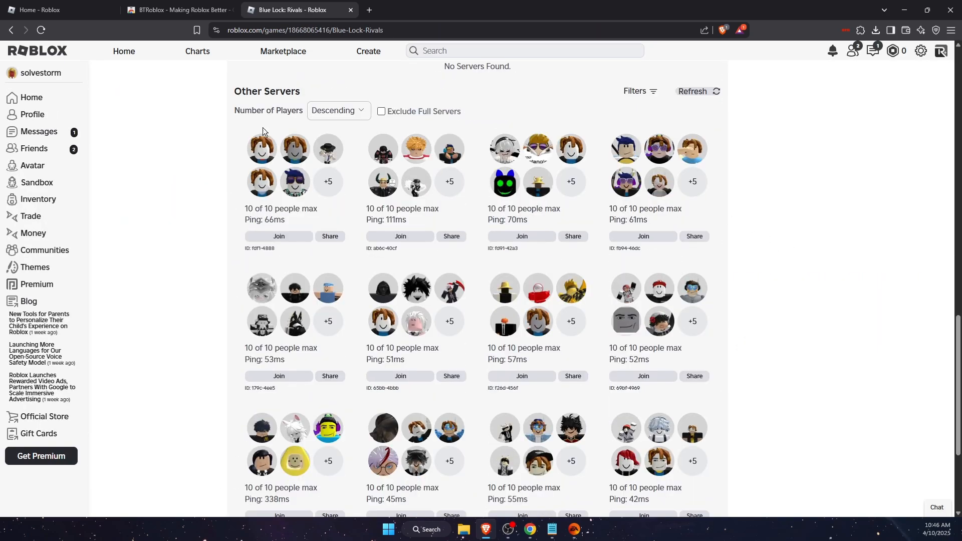
mouse_move(480, 227)
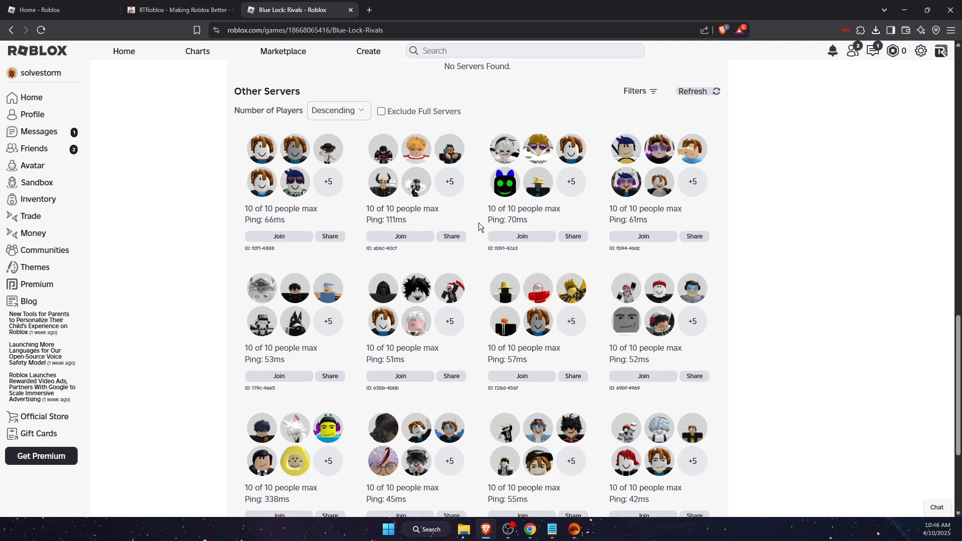
mouse_move(368, 357)
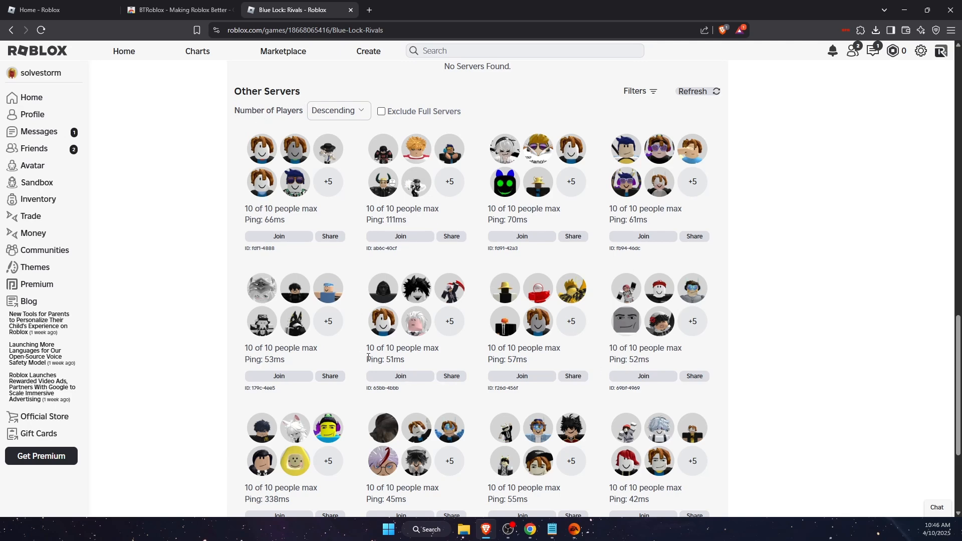
scroll("down", 3)
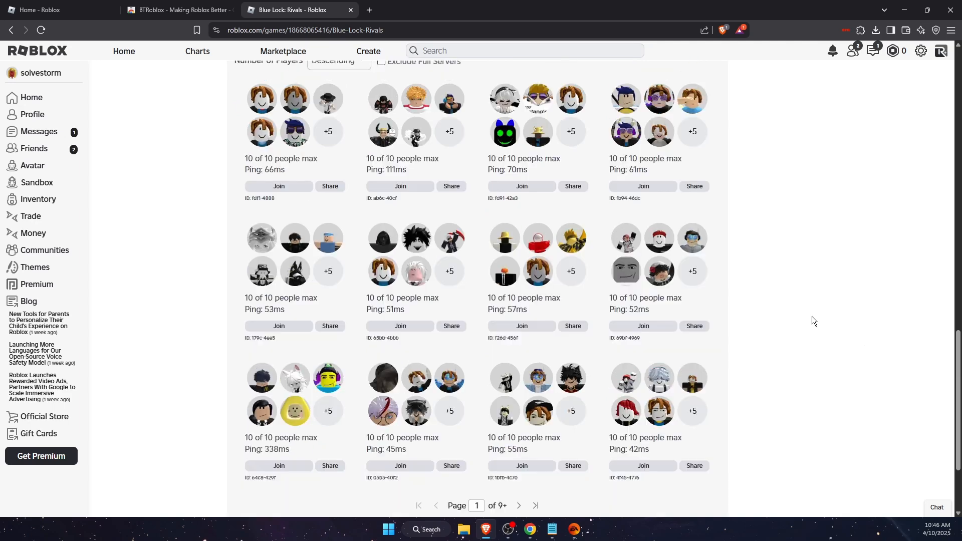